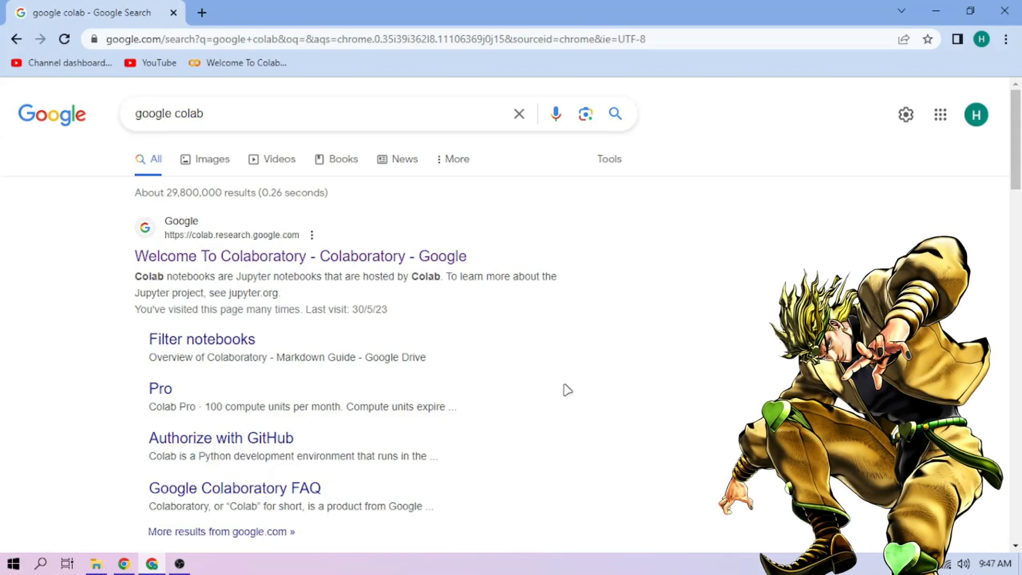
- Open diobrando.ipynb in Colab and run its setup cell to get the gradio.live link
click(300, 255)
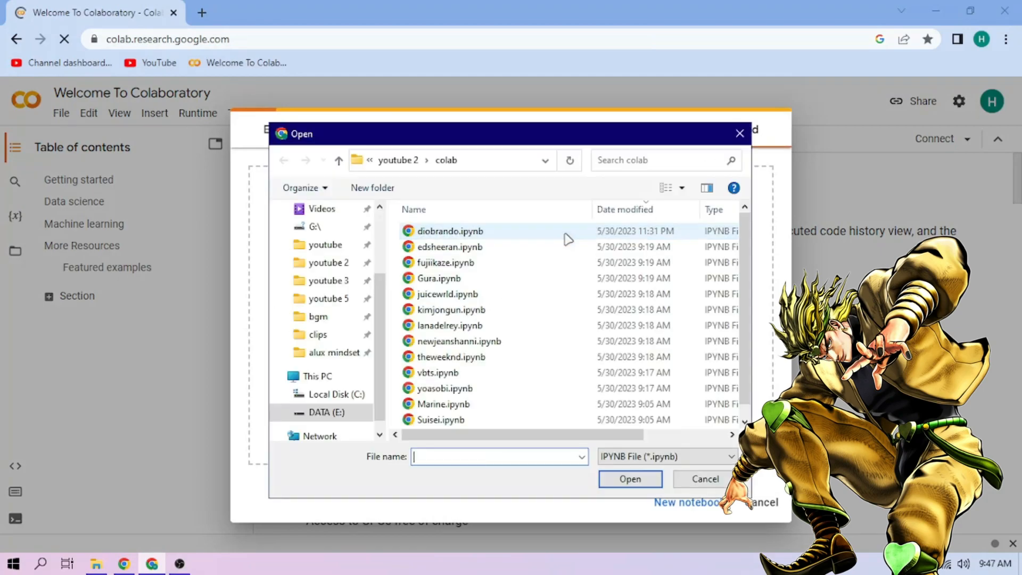
click(628, 478)
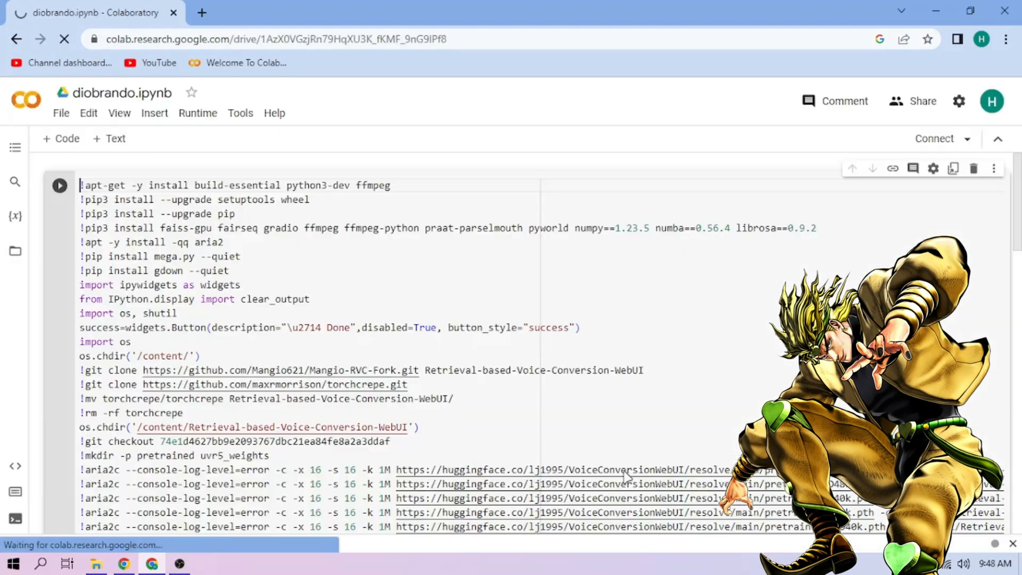
click(60, 185)
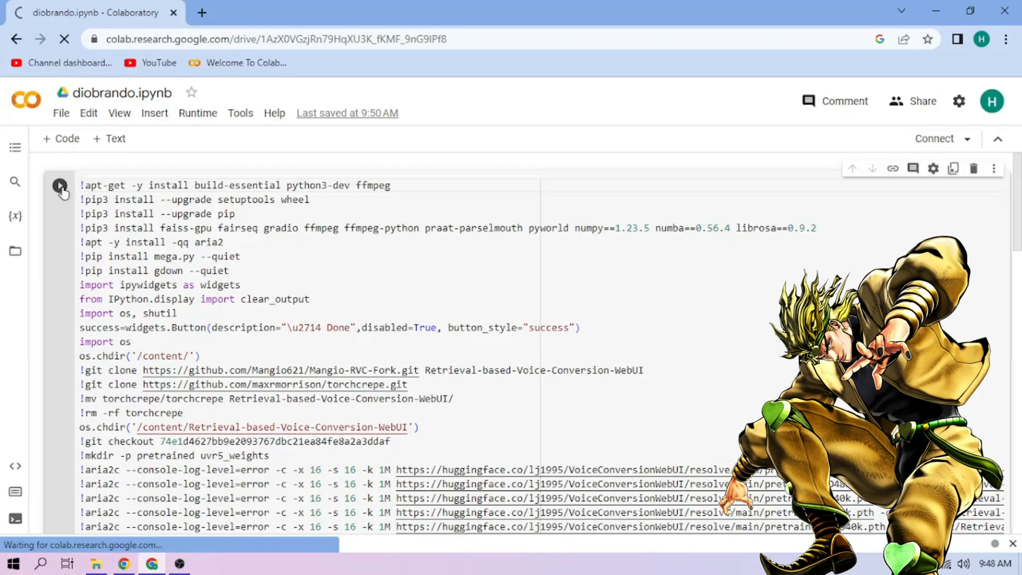
click(60, 185)
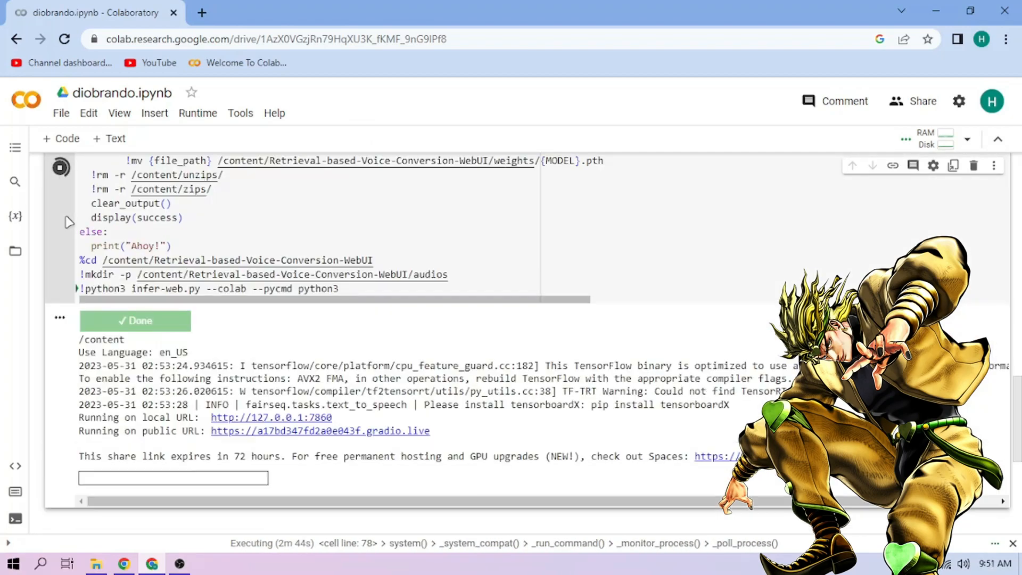
- Open the Mangio-RVC-Fork web UI from the gradio.live link in the cell output
click(320, 431)
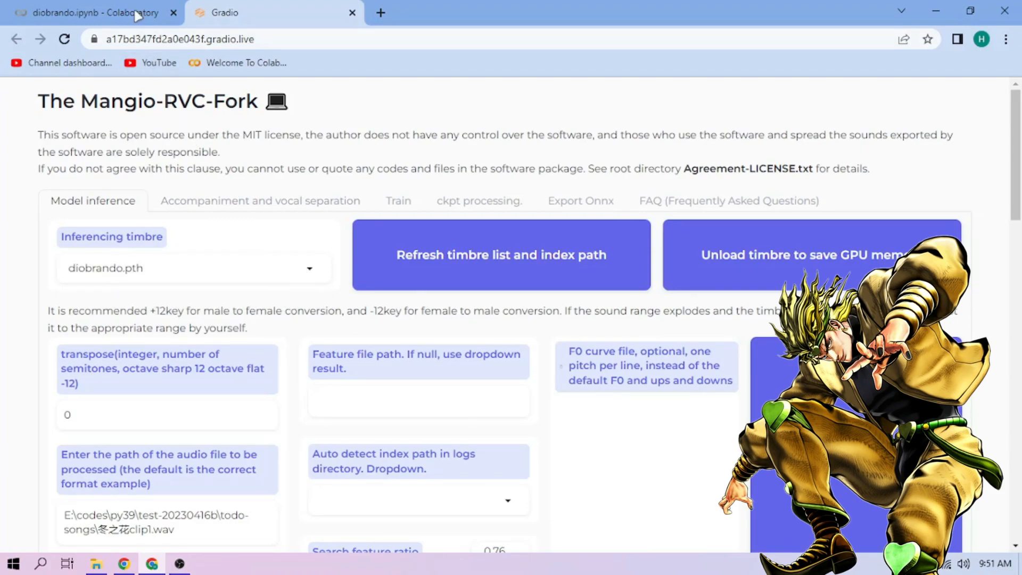
- Upload sample1–3.wav from the local samples folder into the notebook's /content storage
click(92, 12)
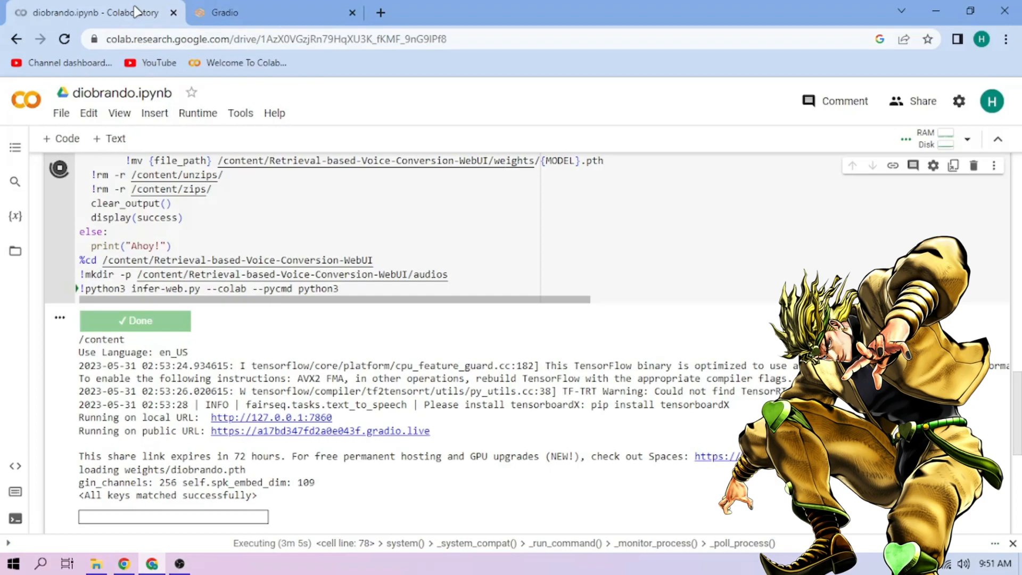
click(15, 251)
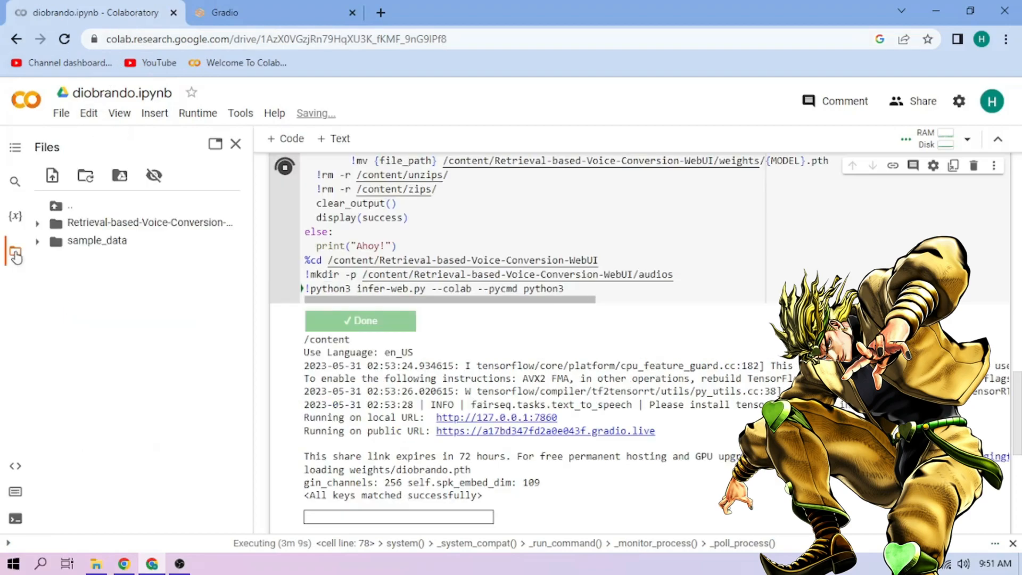
click(95, 562)
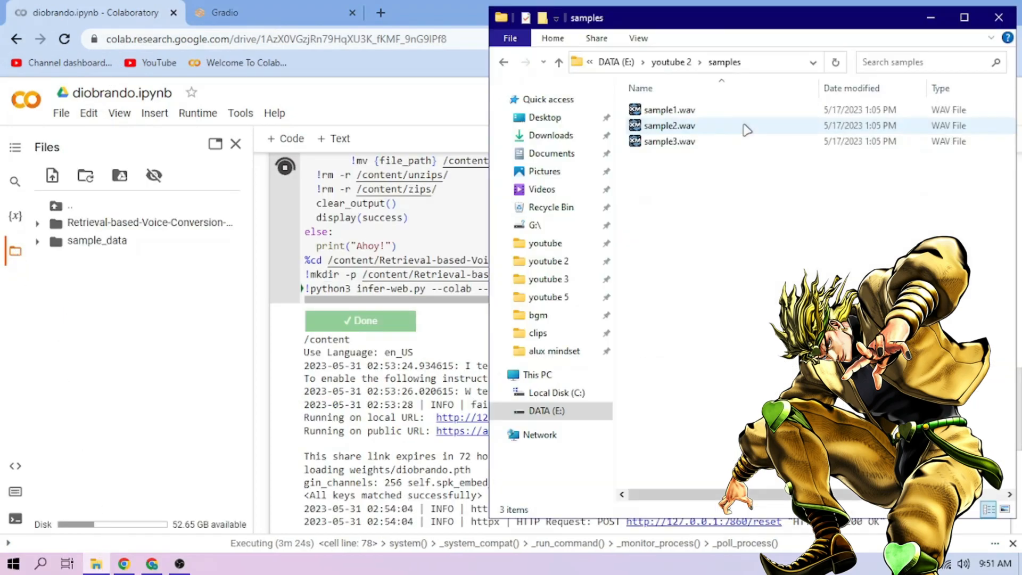
key(ctrl+a)
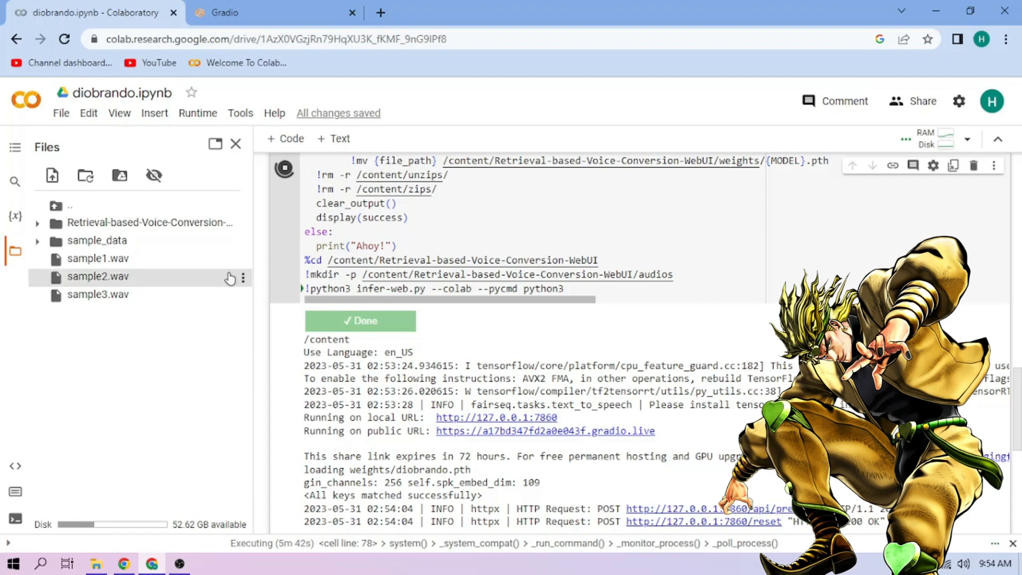
click(243, 278)
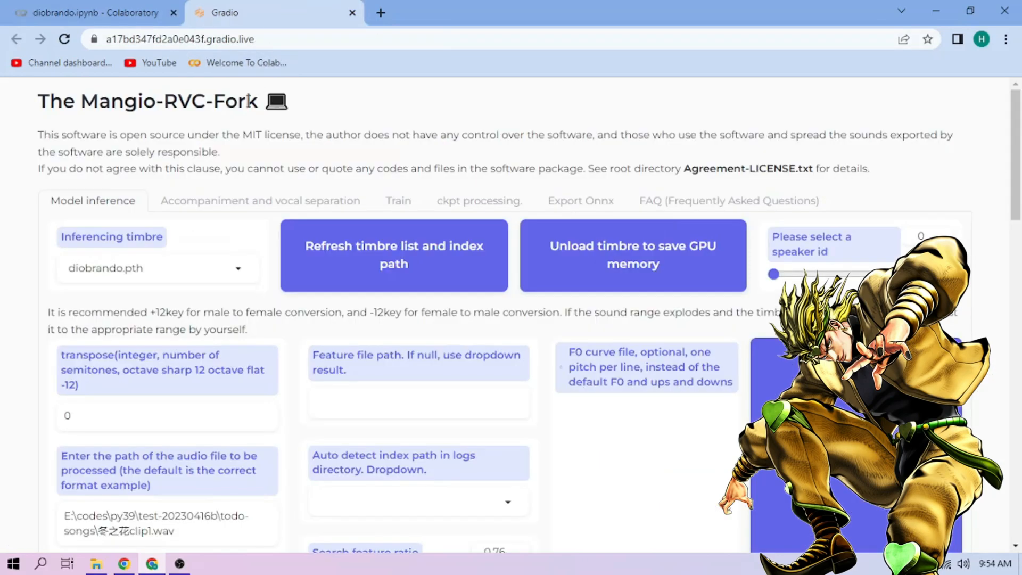
- Set input audio /content/sample2.wav, crepe pitch extraction, and the logs/diobrando index file
scroll(down, 3)
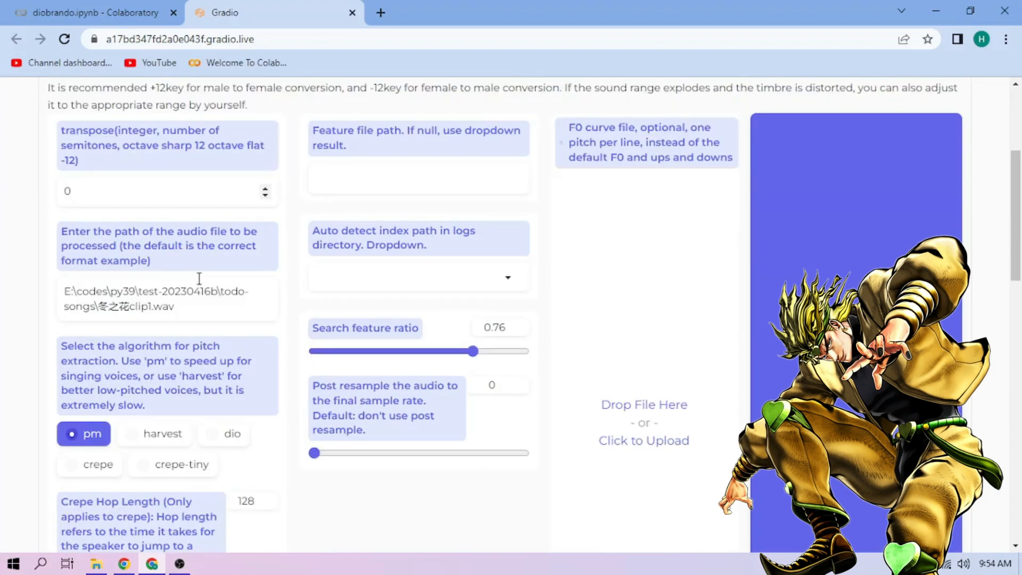
triple_click(155, 298)
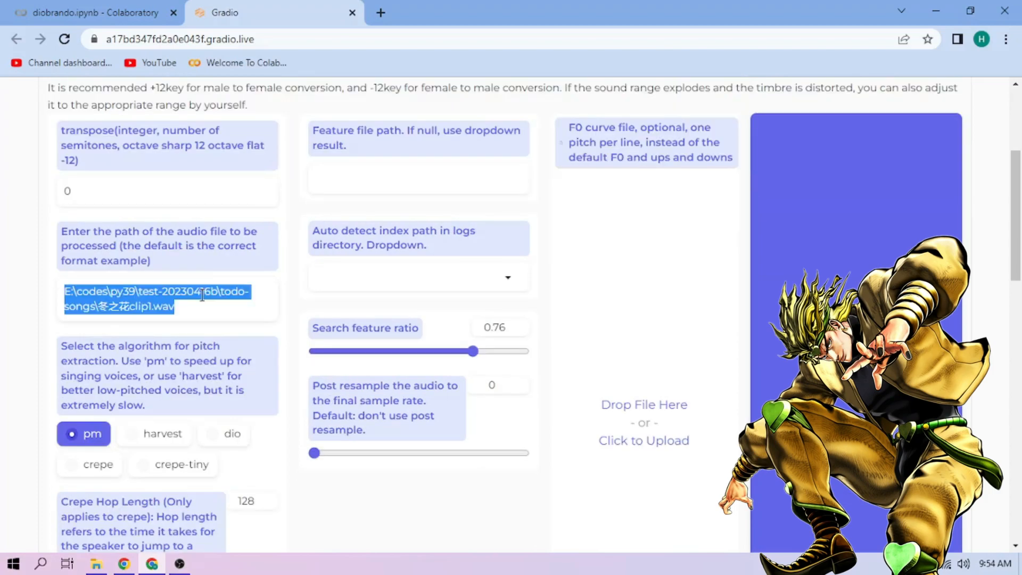
text(/content/sample2.wav)
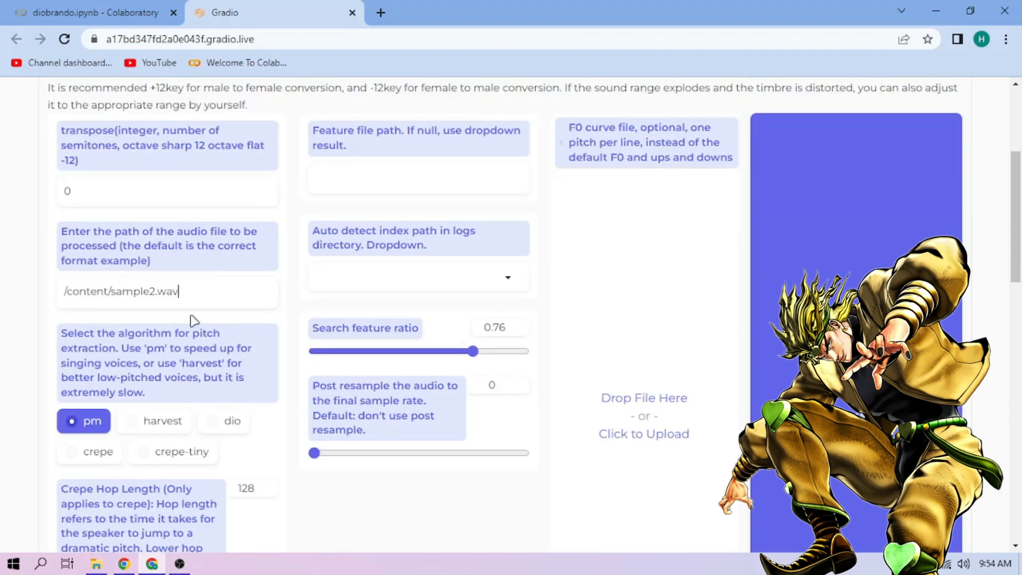
click(88, 451)
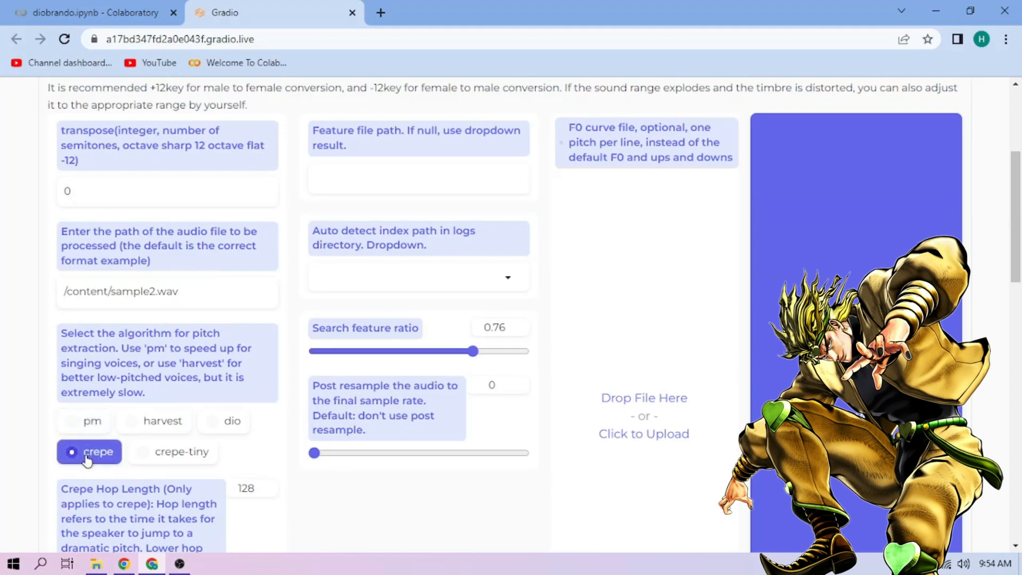
click(418, 277)
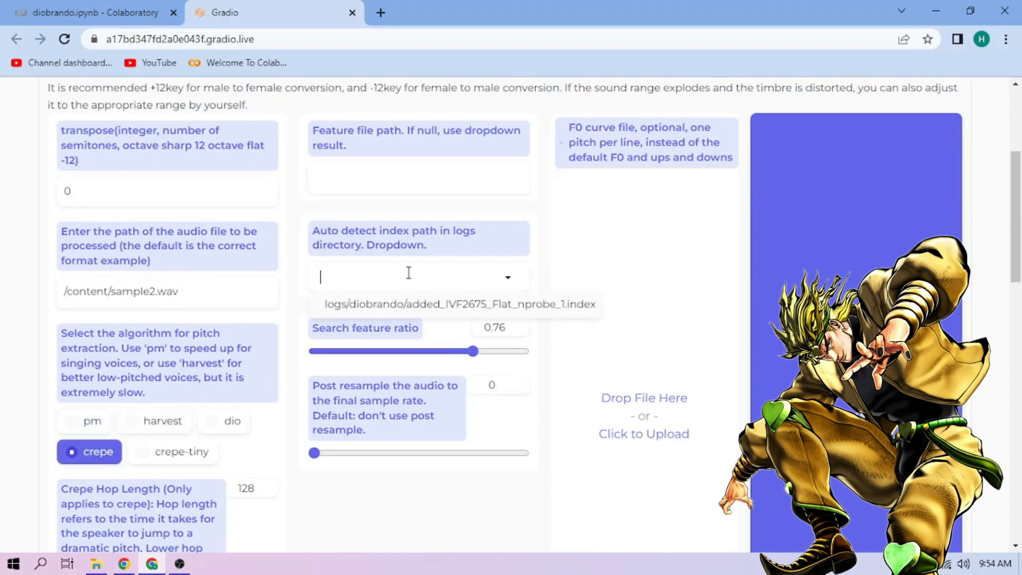
click(461, 303)
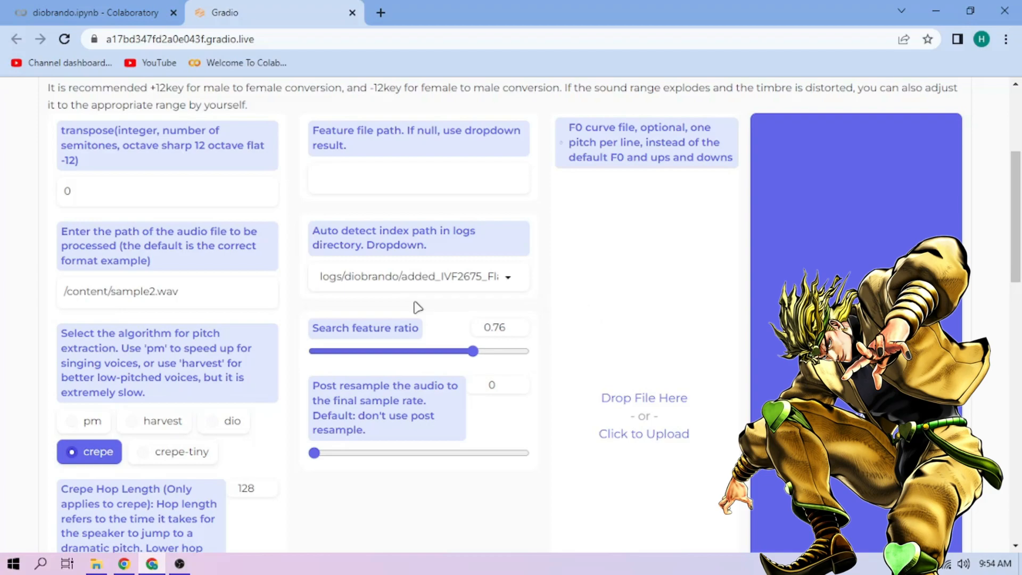
scroll(down, 3)
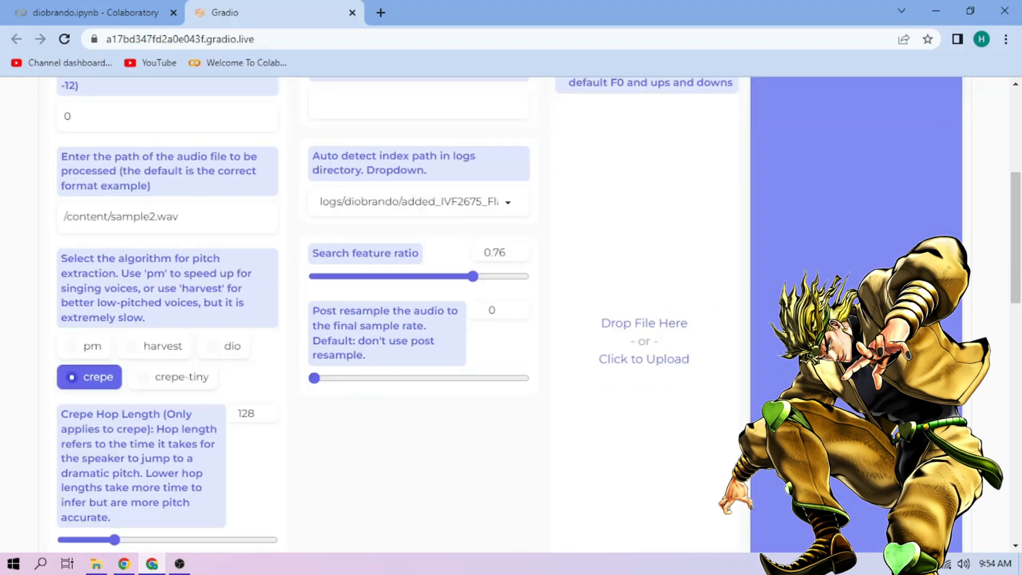
- Play the exported 59-second converted audio under the Success message
scroll(down, 3)
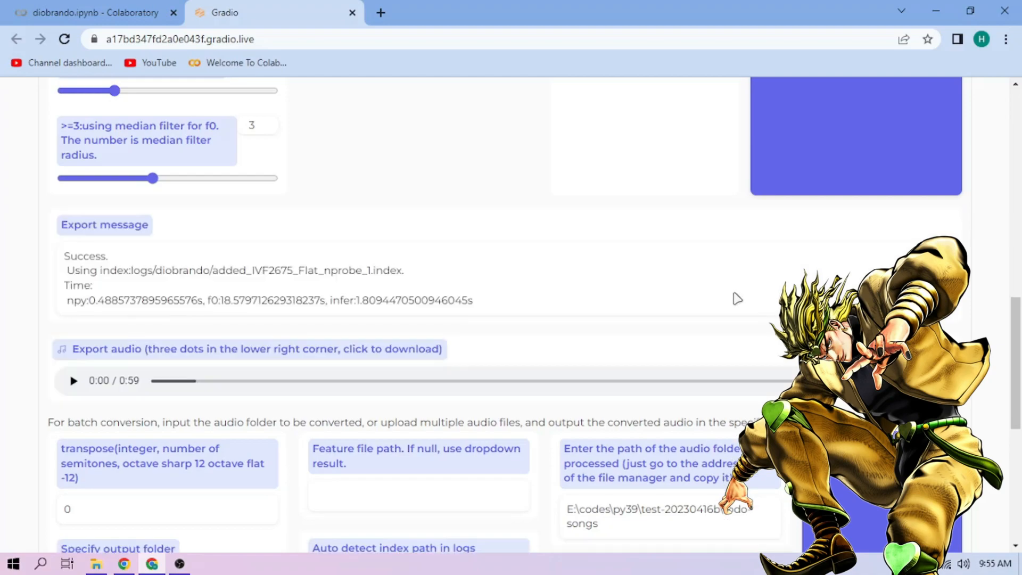
click(74, 380)
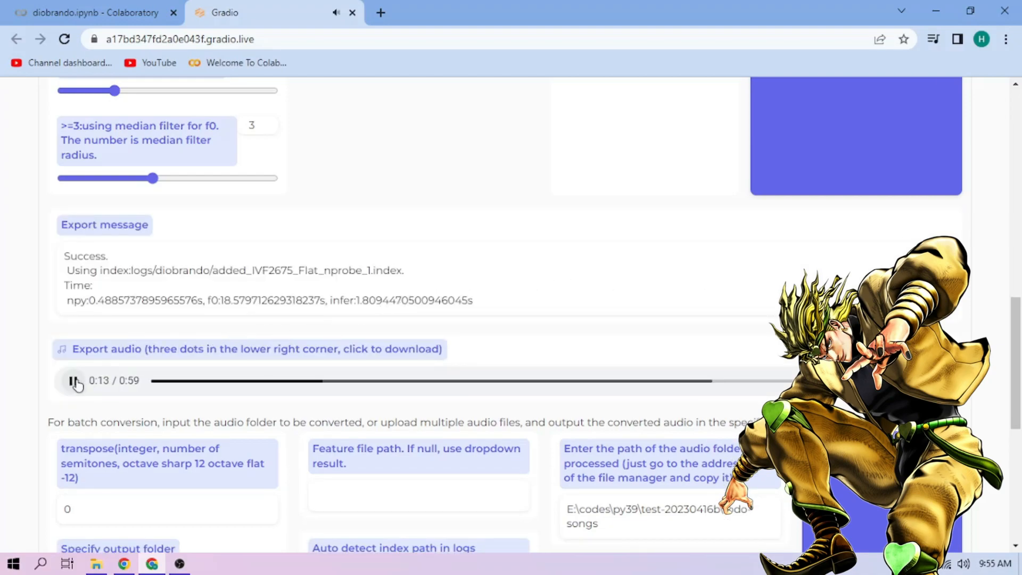
mouse_move(289, 359)
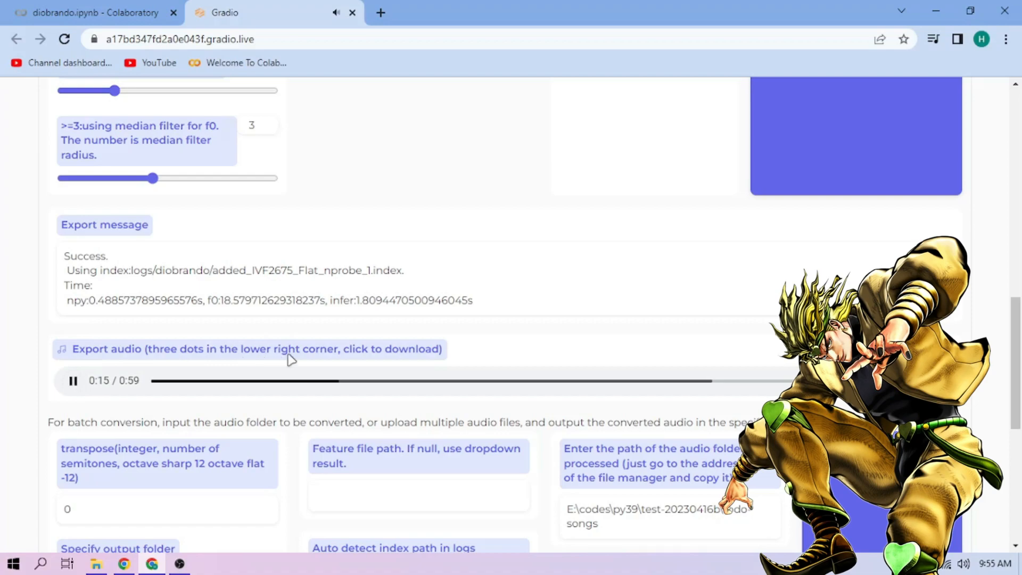